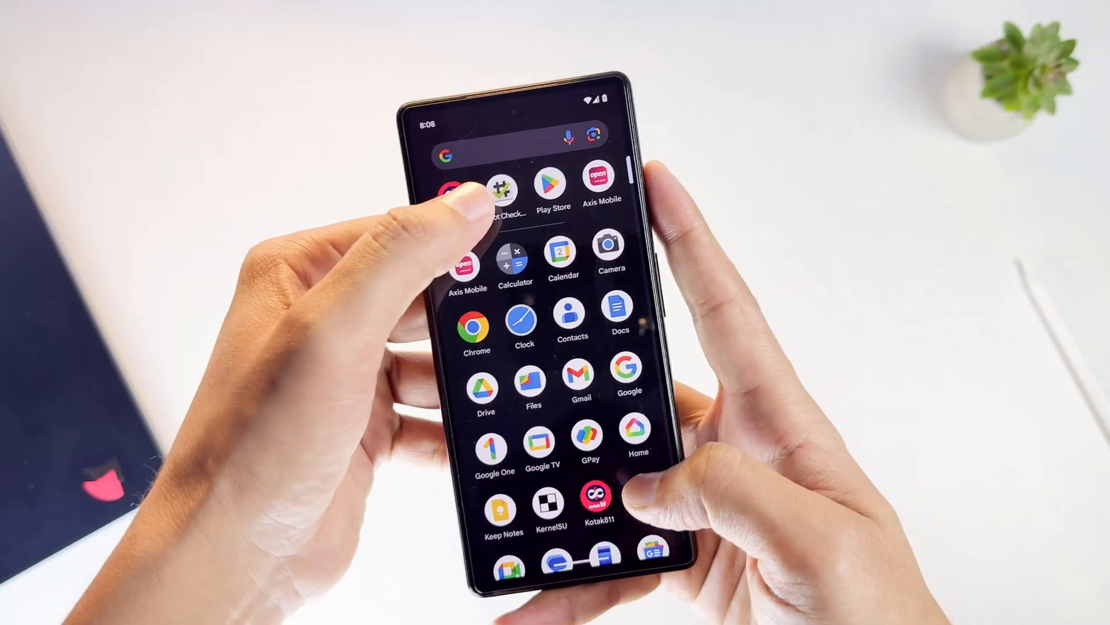
View Root Checker Basic device info, then the Android 16 version page with July 5, 2025 security update.
{"action": "left_click", "coordinate": [500, 191]}
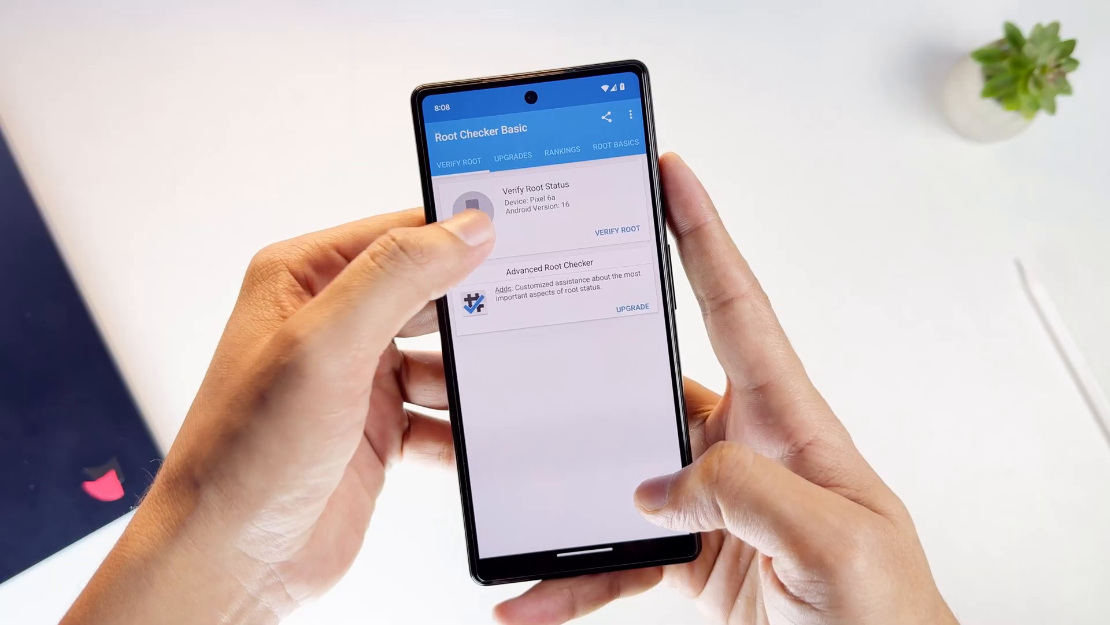
{"action": "left_click", "coordinate": [615, 229]}
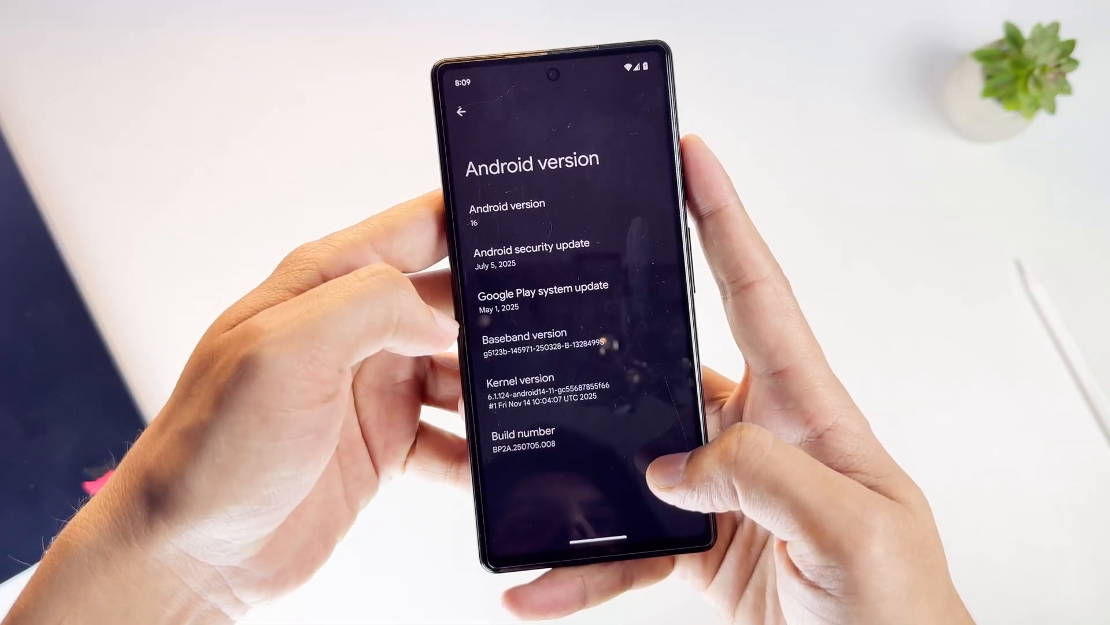
{"action": "left_click", "coordinate": [503, 213]}
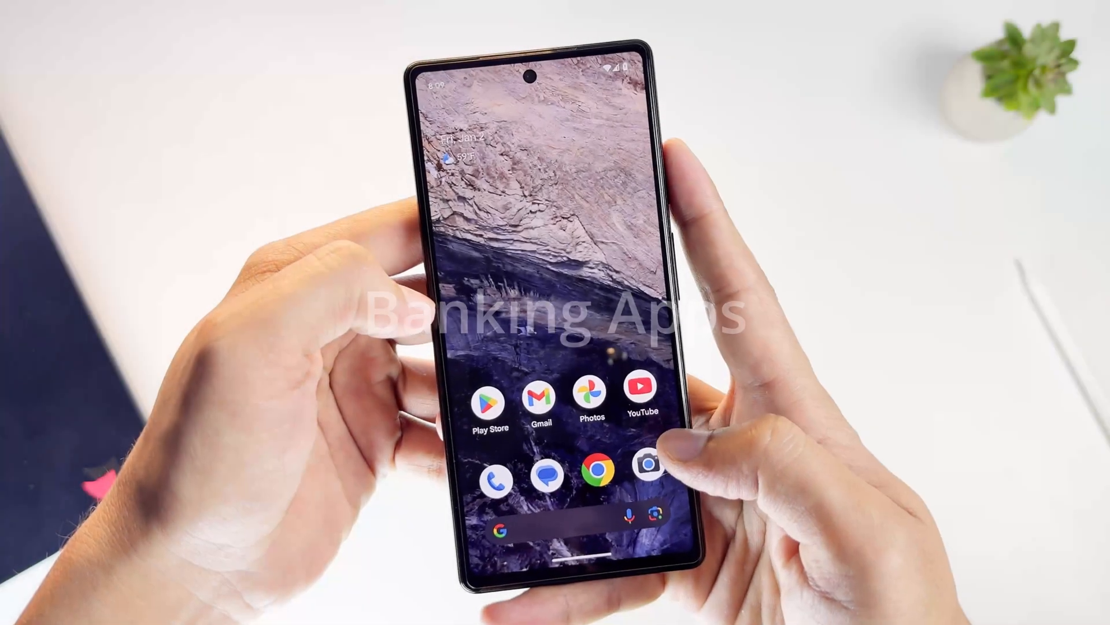
Launch PhonePe to its bank-account linking list, then return to the app drawer with PhonePe and Paytm.
{"action": "scroll", "scroll_direction": "up", "scroll_amount": 3}
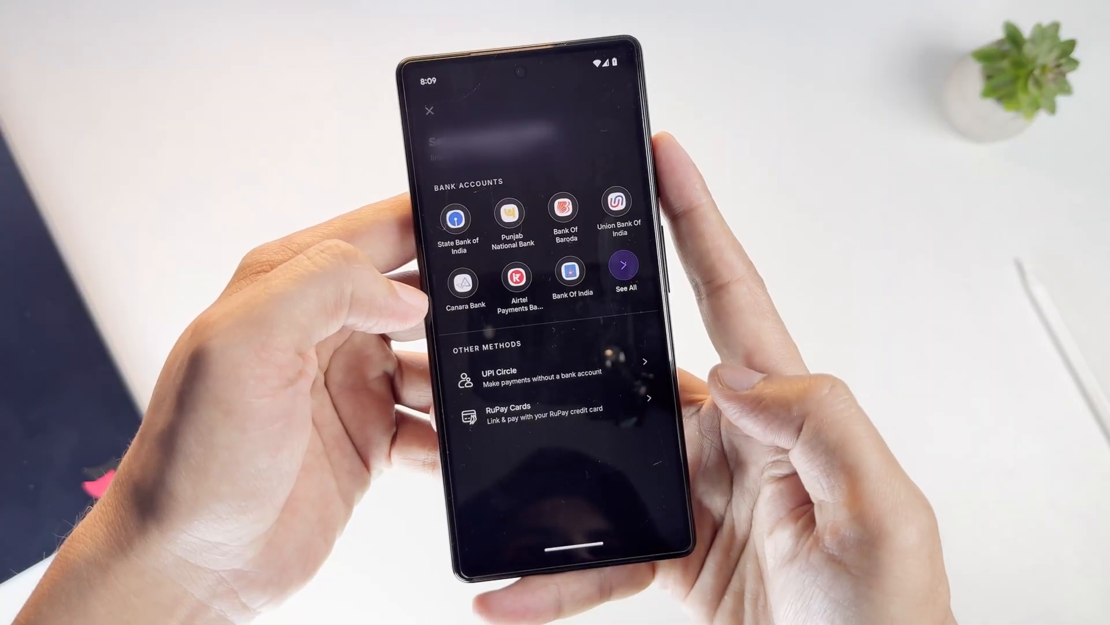
{"action": "left_click", "coordinate": [430, 112]}
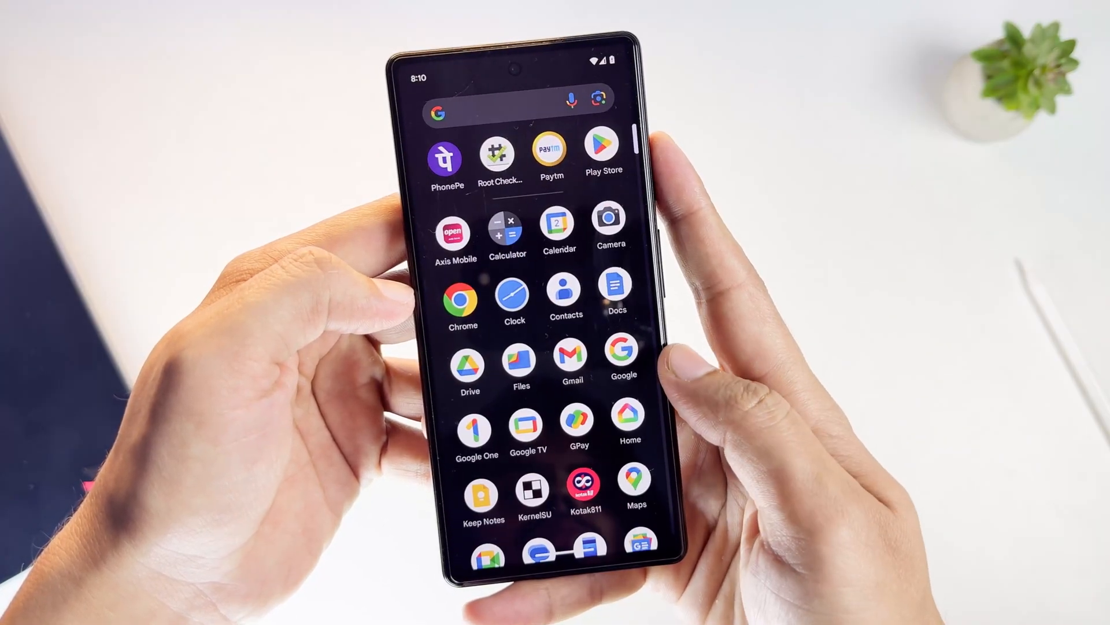
View the KernelSU Home status card showing Working in GKI mode, version 22084, one superuser app.
{"action": "scroll", "scroll_direction": "down", "scroll_amount": 3}
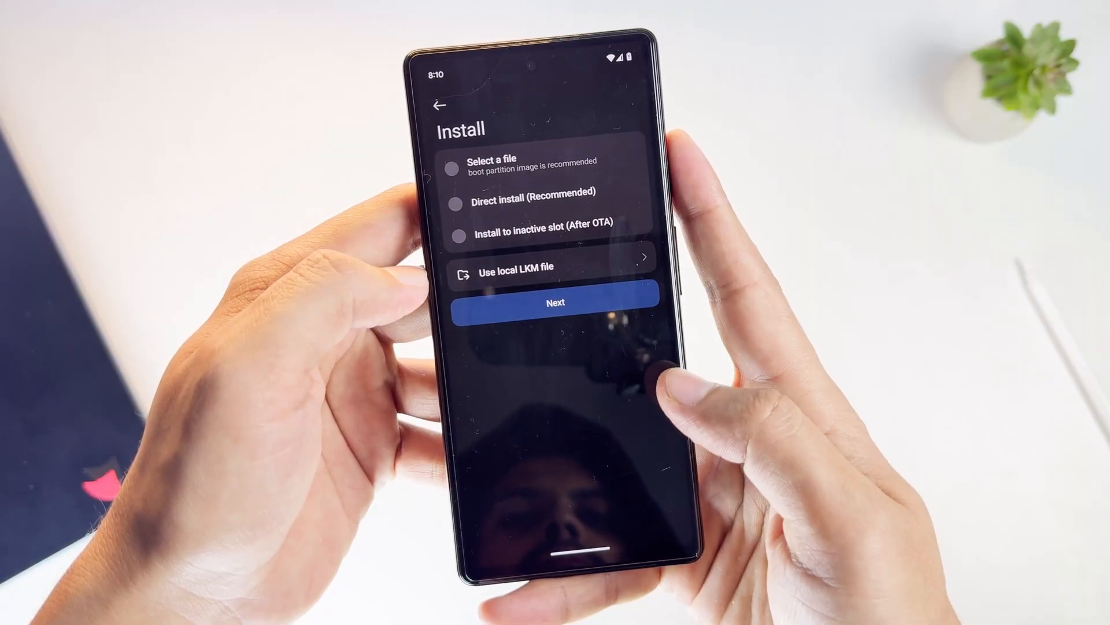
{"action": "left_click", "coordinate": [556, 301]}
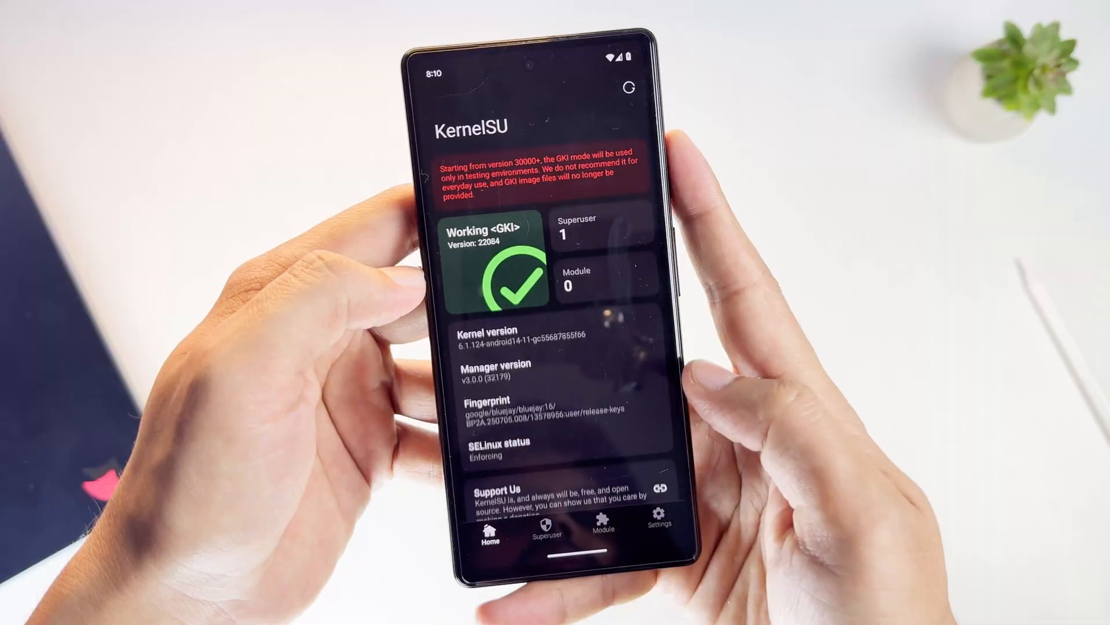
{"action": "left_click", "coordinate": [602, 520]}
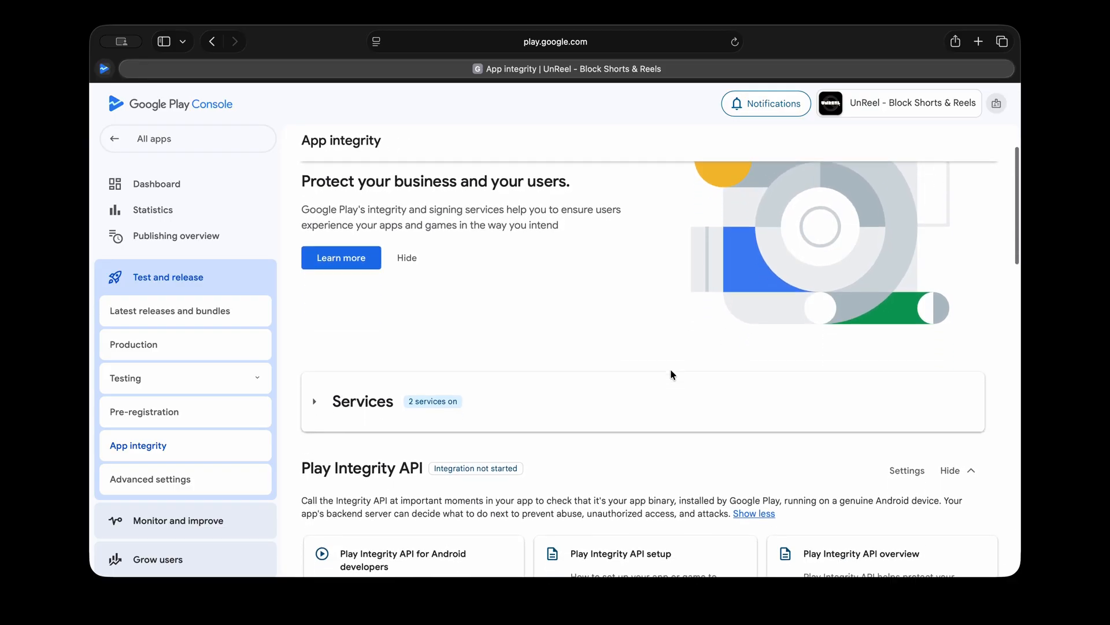
Expand App integrity Services and review Play Integrity API not started, automatic protection on, Google Play signing.
{"action": "left_click", "coordinate": [315, 401]}
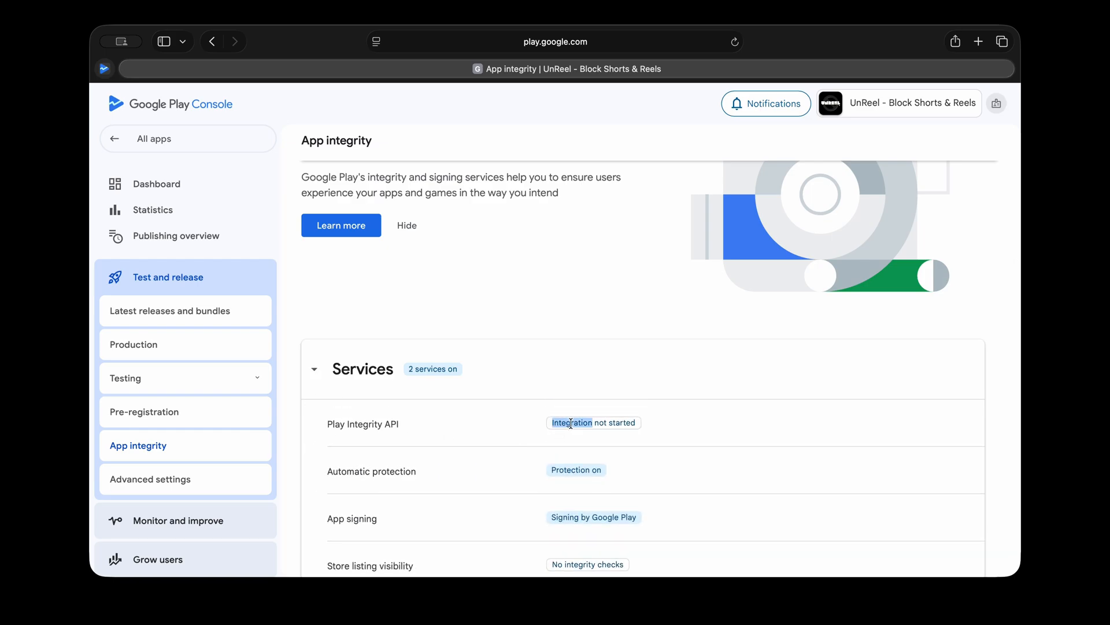
{"action": "scroll", "scroll_direction": "down", "scroll_amount": 3}
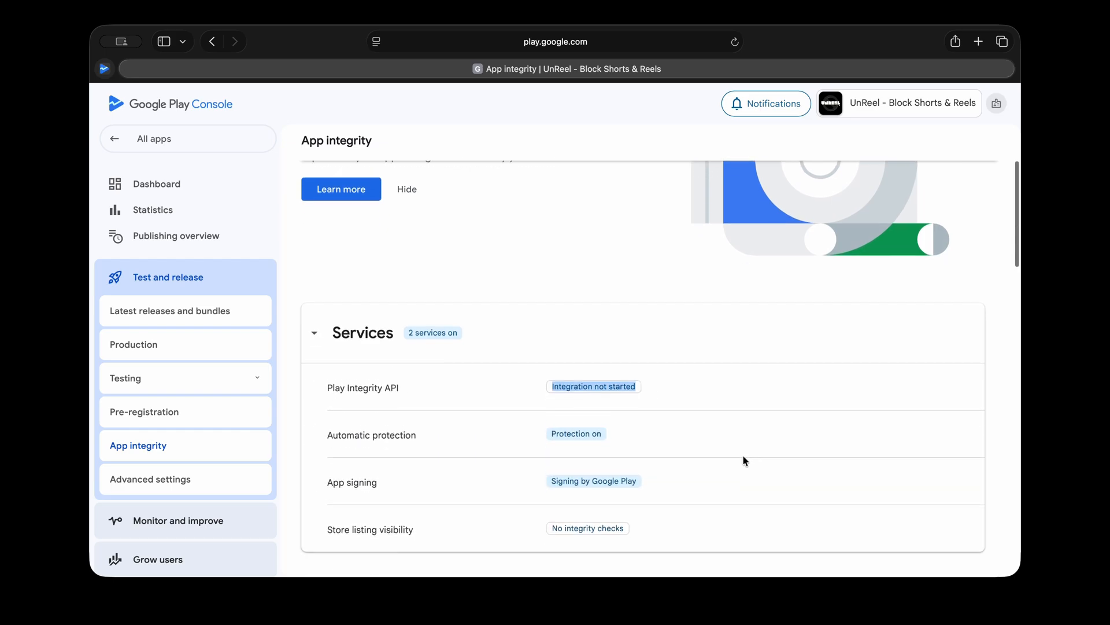
{"action": "scroll", "scroll_direction": "down", "scroll_amount": 3}
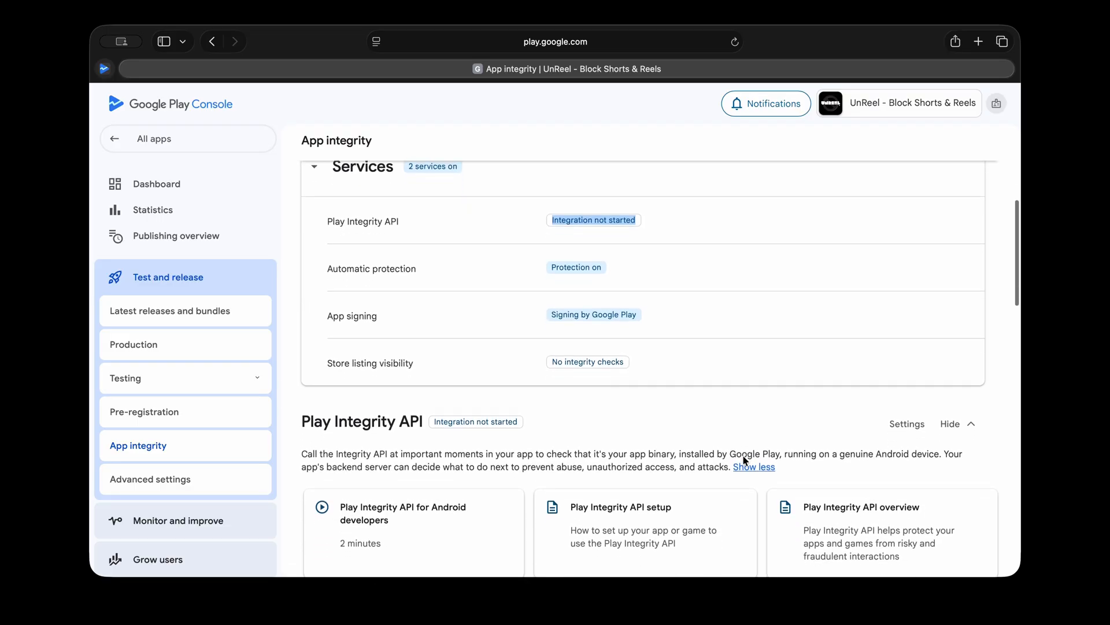
{"action": "scroll", "scroll_direction": "down", "scroll_amount": 3}
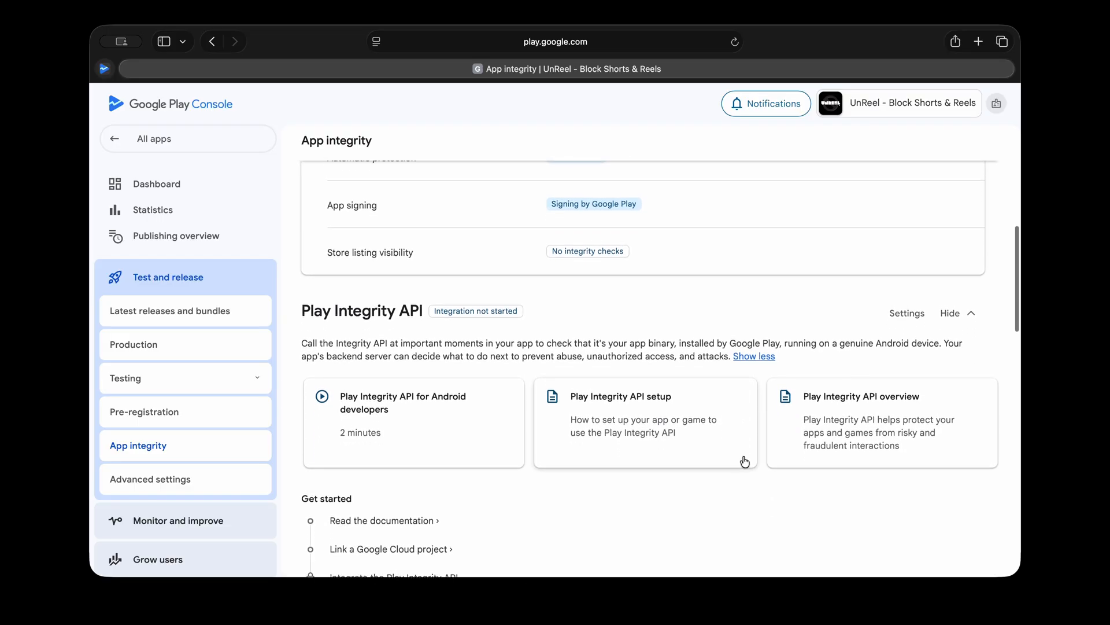
{"action": "scroll", "scroll_direction": "down", "scroll_amount": 3}
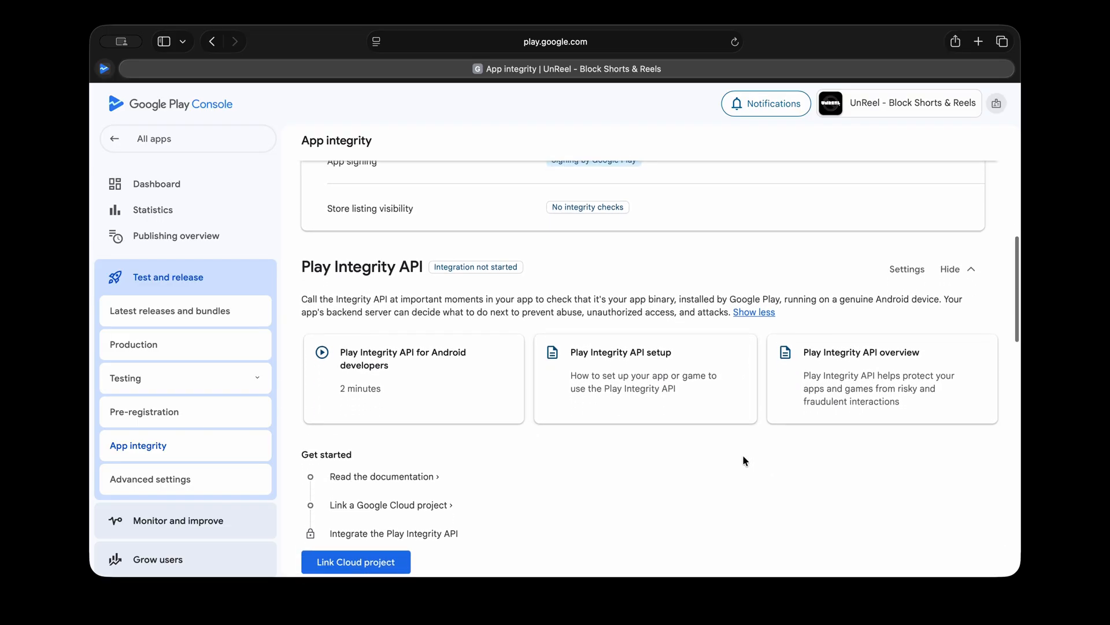
{"action": "scroll", "scroll_direction": "down", "scroll_amount": 3}
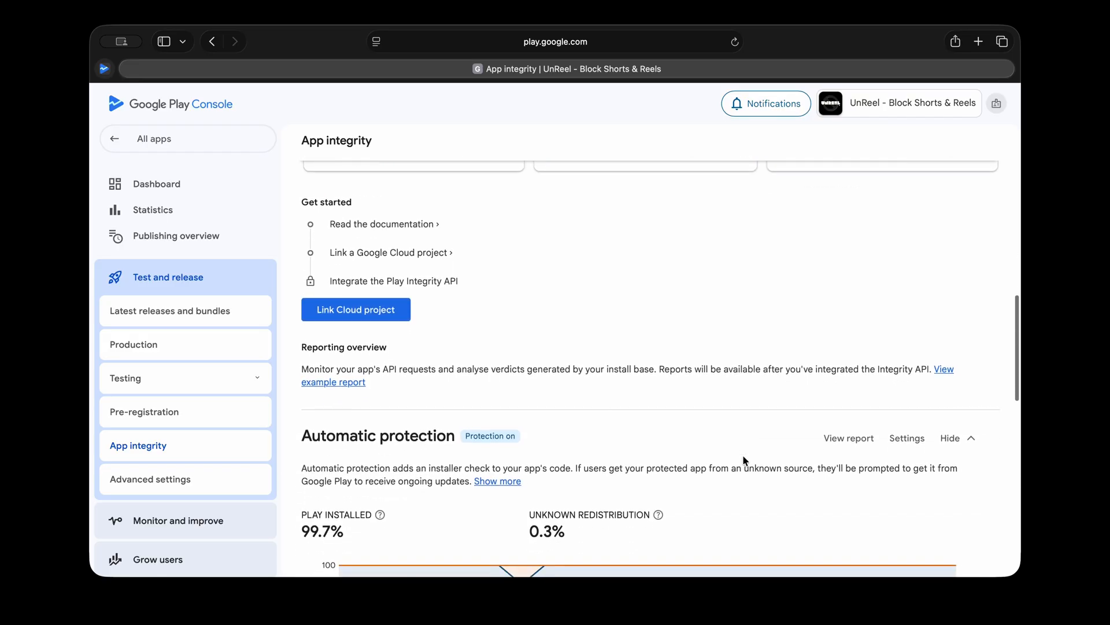